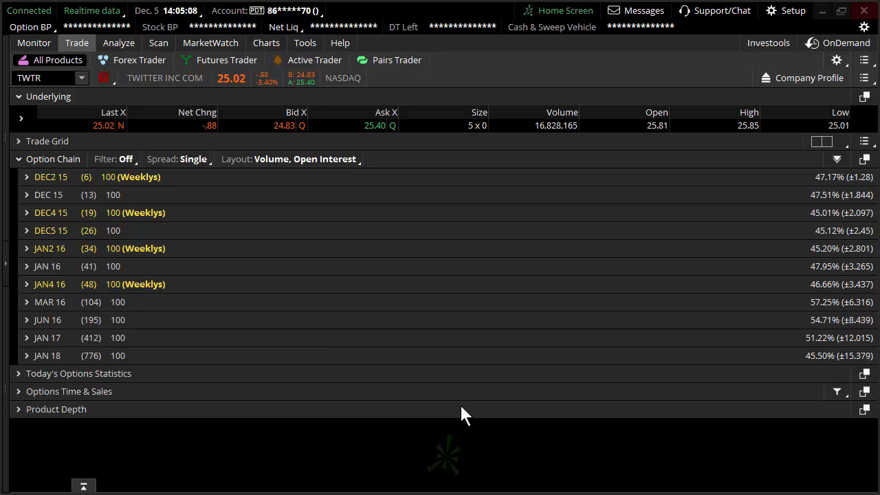
pyautogui.moveTo(38, 75)
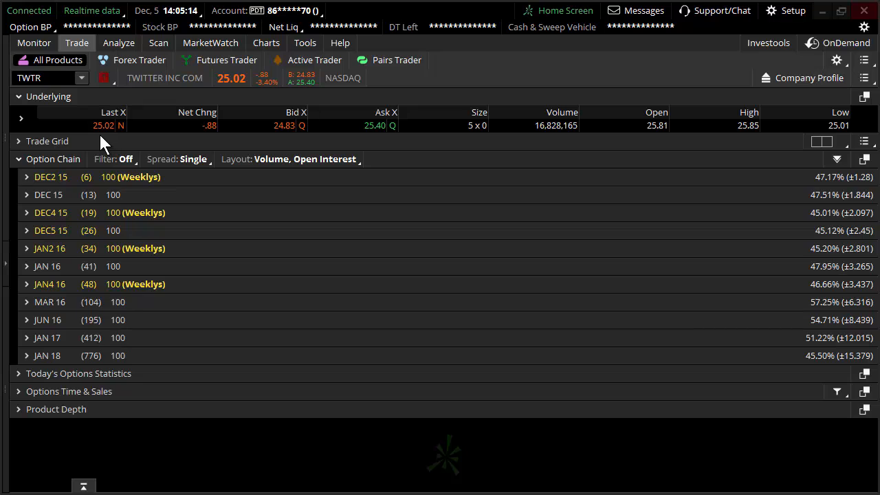
# Expand the JAN2 16 TWTR expiration to show its call and put strikes
pyautogui.click(104, 125)
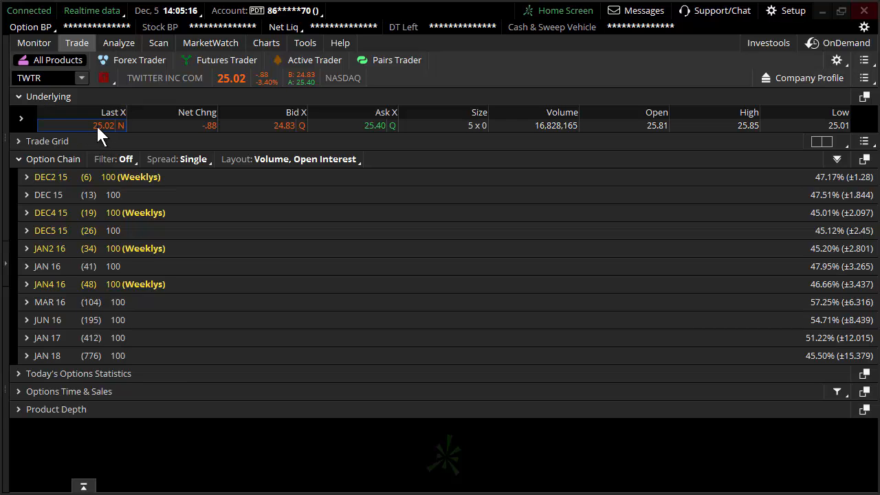
pyautogui.moveTo(109, 135)
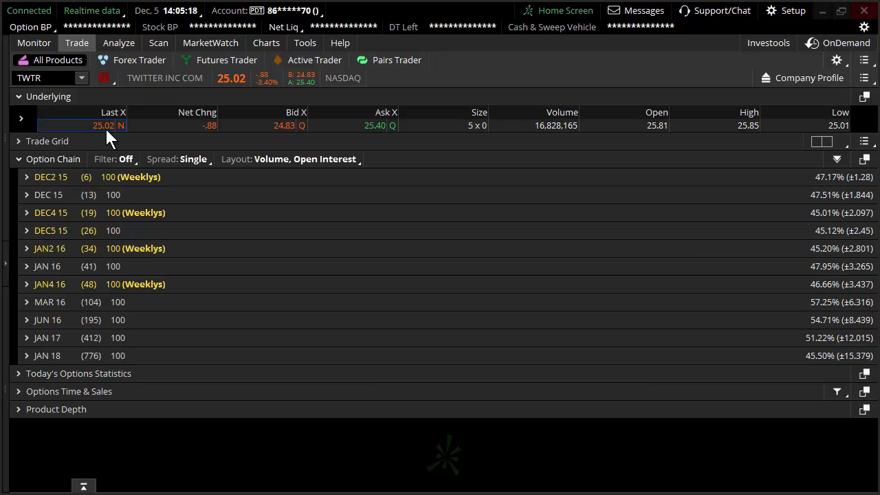
pyautogui.moveTo(201, 172)
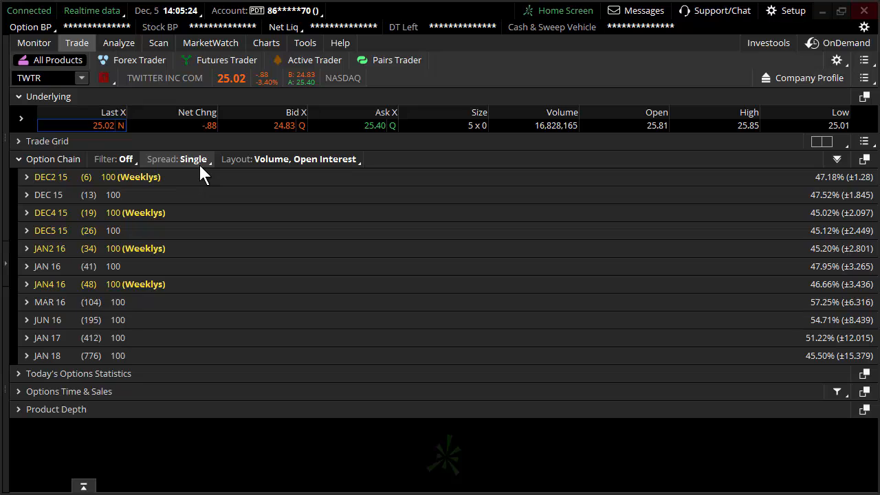
pyautogui.moveTo(53, 240)
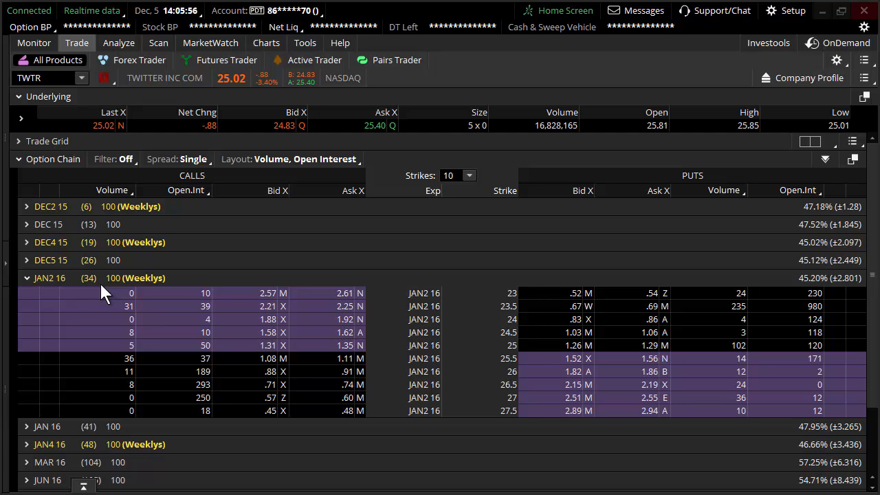
pyautogui.moveTo(96, 285)
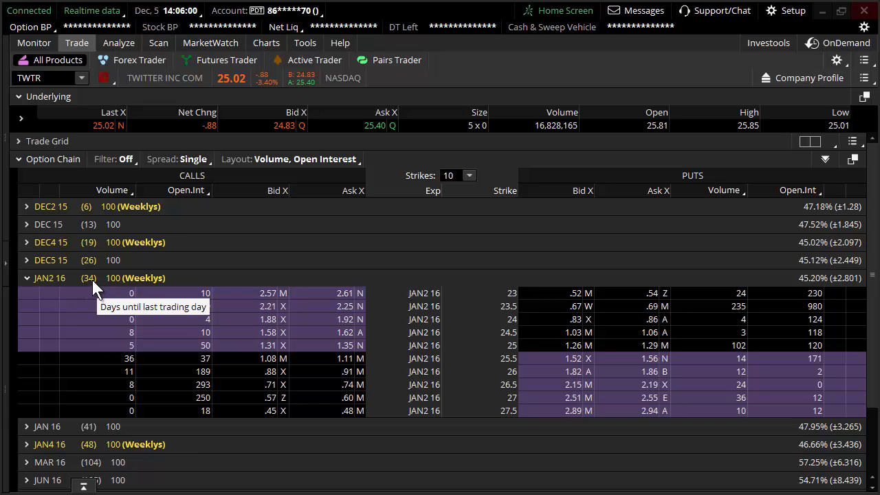
pyautogui.moveTo(94, 142)
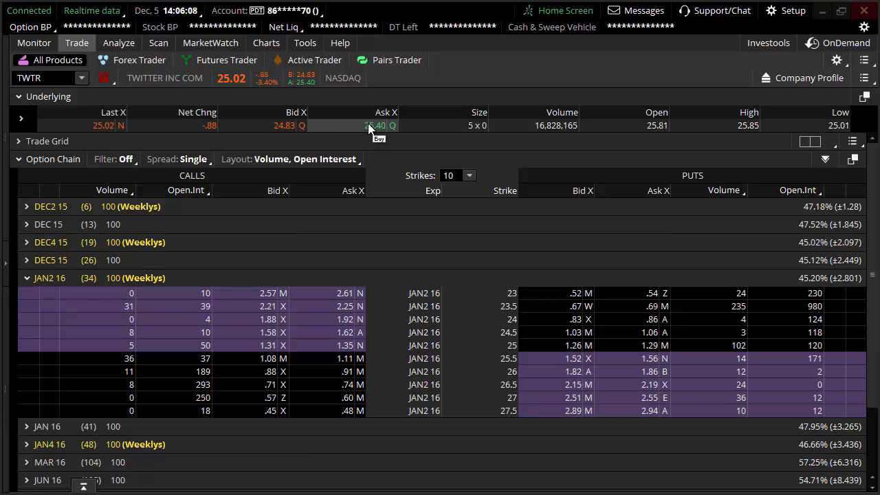
# Create a Buy custom with OCO Bracket order for 100 TWTR shares at the 25.40 ask
pyautogui.rightClick(374, 125)
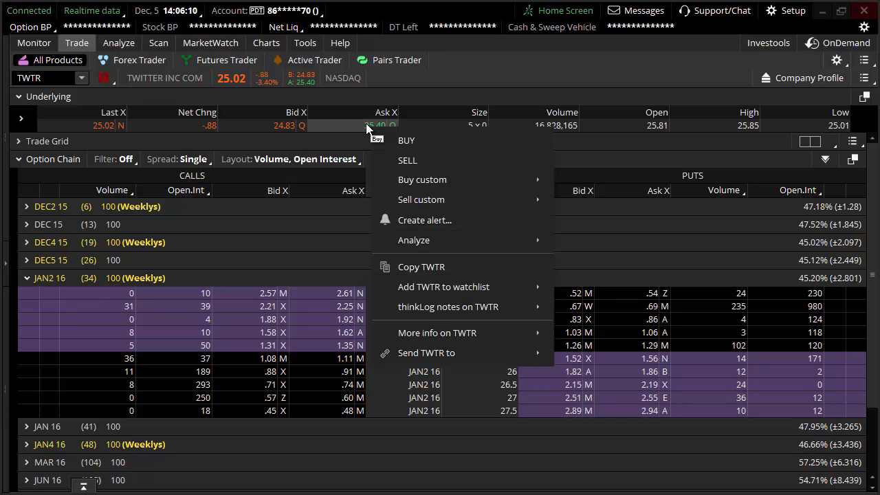
pyautogui.moveTo(422, 178)
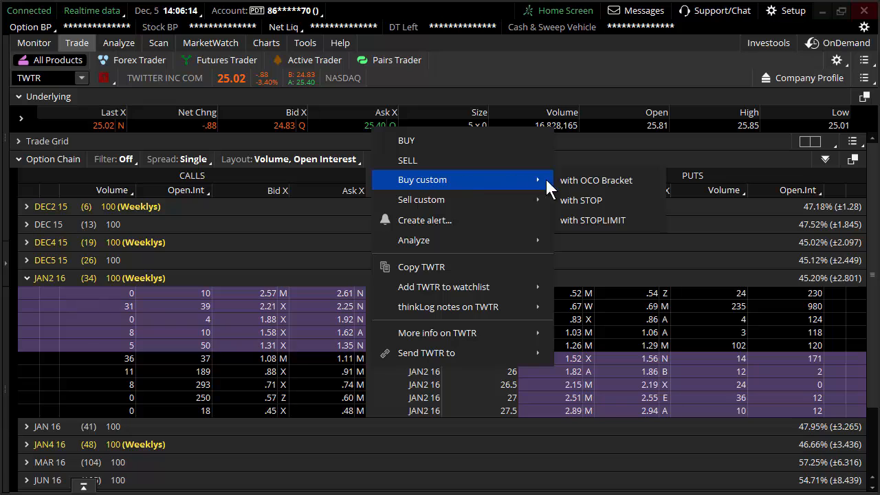
pyautogui.click(595, 179)
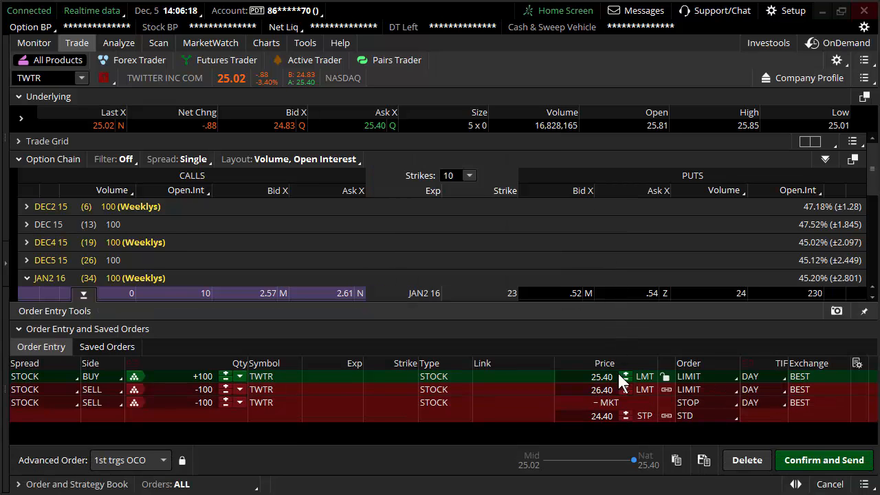
# Lower the buy limit to 25.00 and set the profit-target sell limit to 27.00
pyautogui.click(602, 377)
pyautogui.write('25')
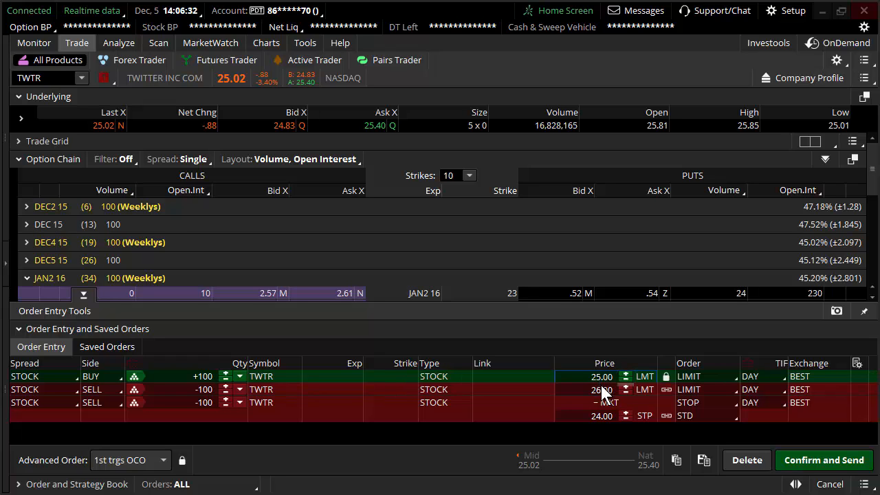
pyautogui.click(602, 389)
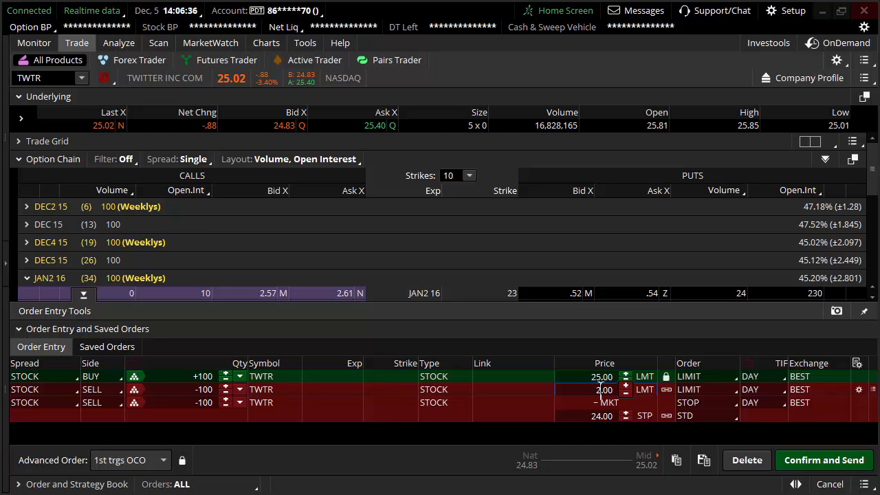
pyautogui.write('27.00')
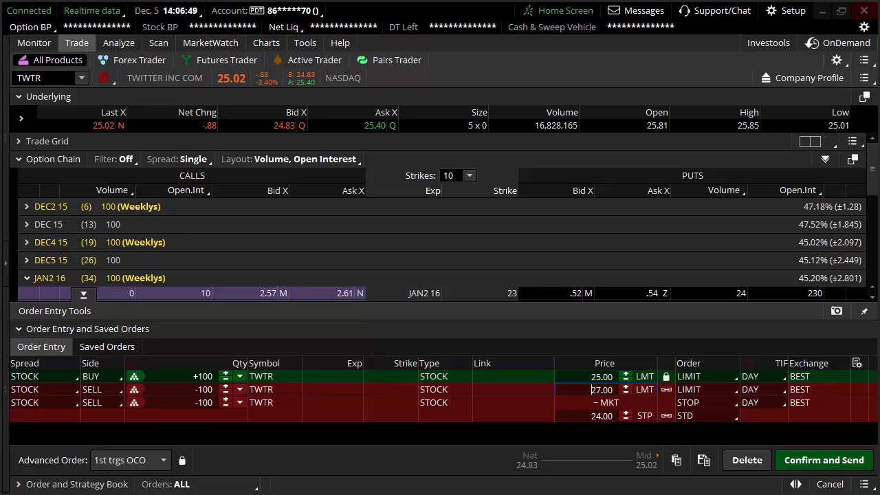
pyautogui.moveTo(253, 358)
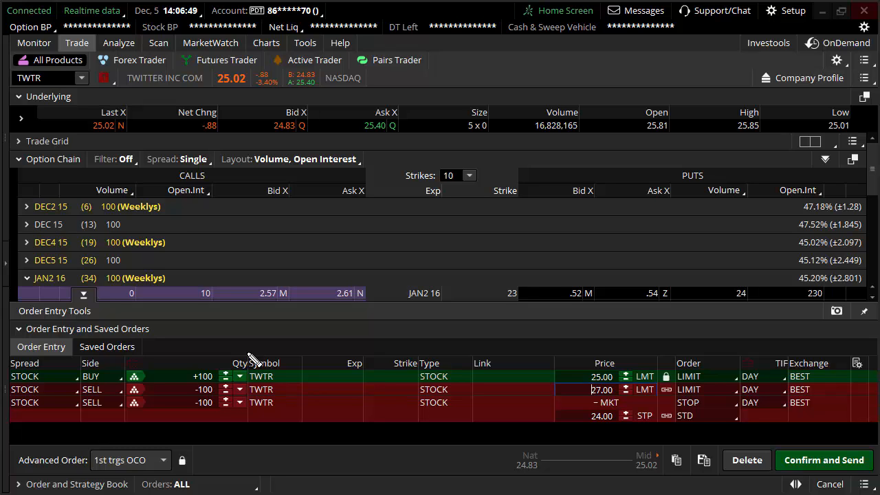
pyautogui.moveTo(566, 378)
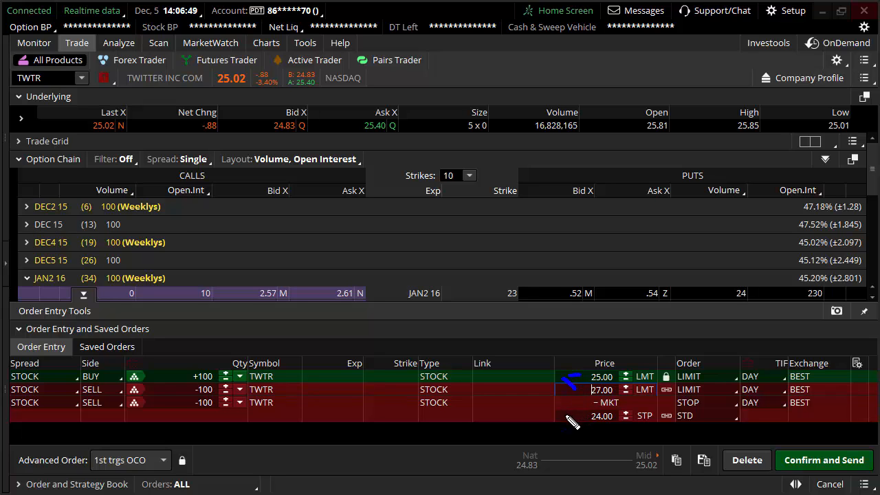
pyautogui.moveTo(594, 399)
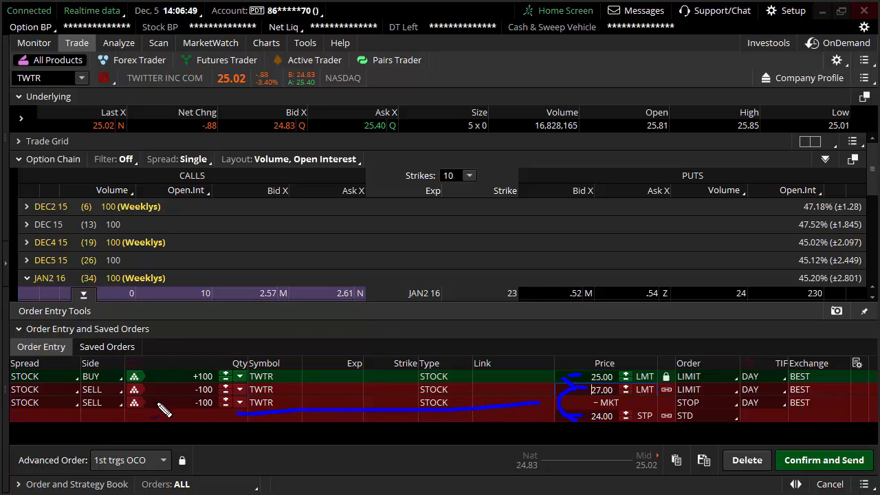
pyautogui.moveTo(591, 382)
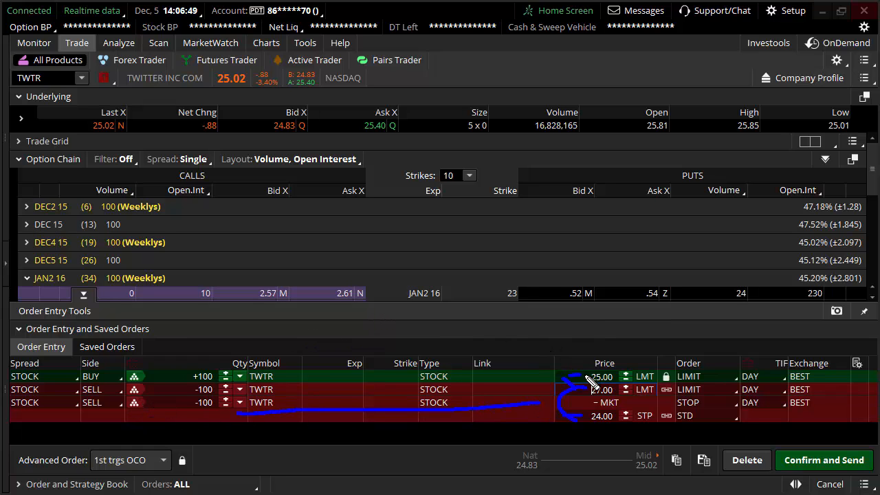
pyautogui.click(603, 390)
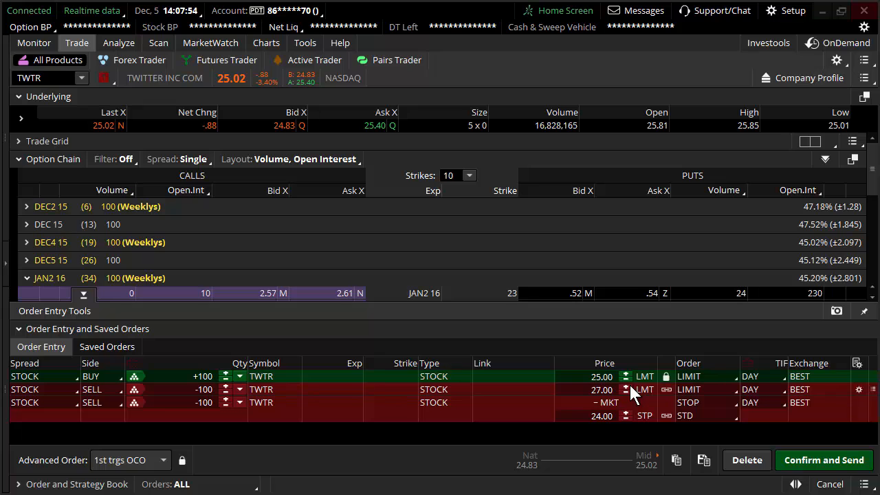
pyautogui.moveTo(634, 404)
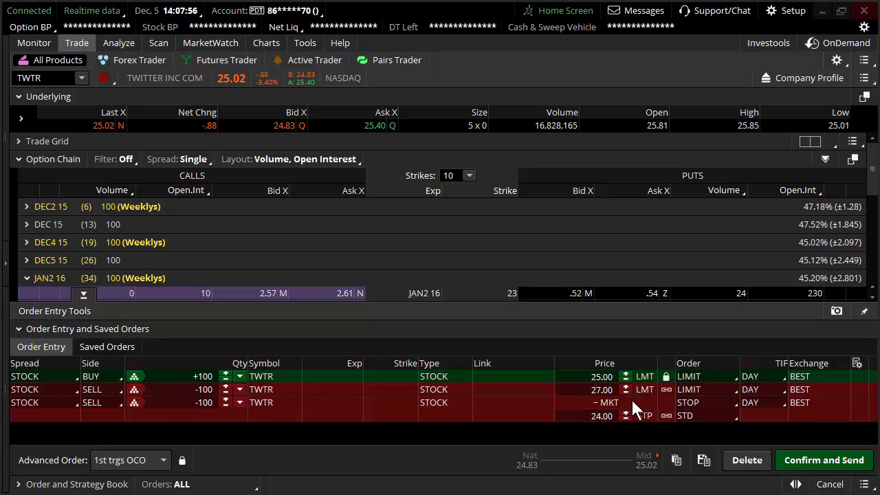
# Collapse the Order Entry Tools so the full JAN2 16 strike list fills the window
pyautogui.click(747, 460)
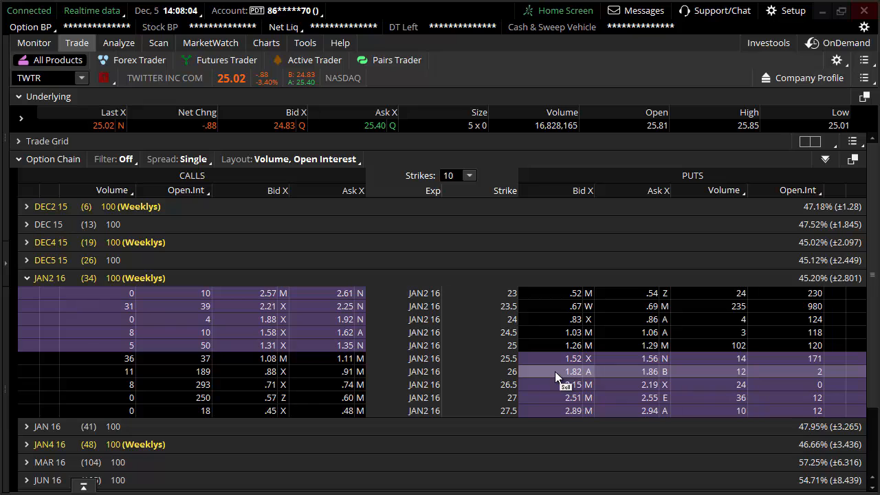
pyautogui.moveTo(107, 283)
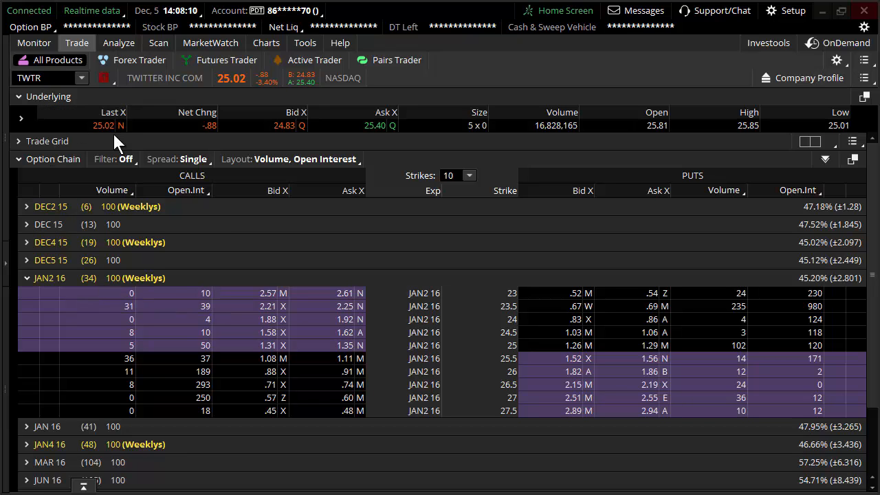
pyautogui.moveTo(289, 289)
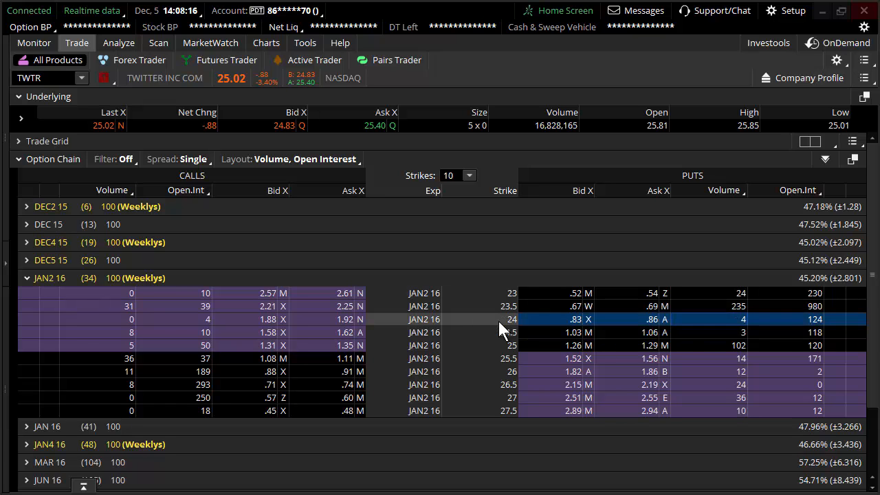
pyautogui.moveTo(757, 328)
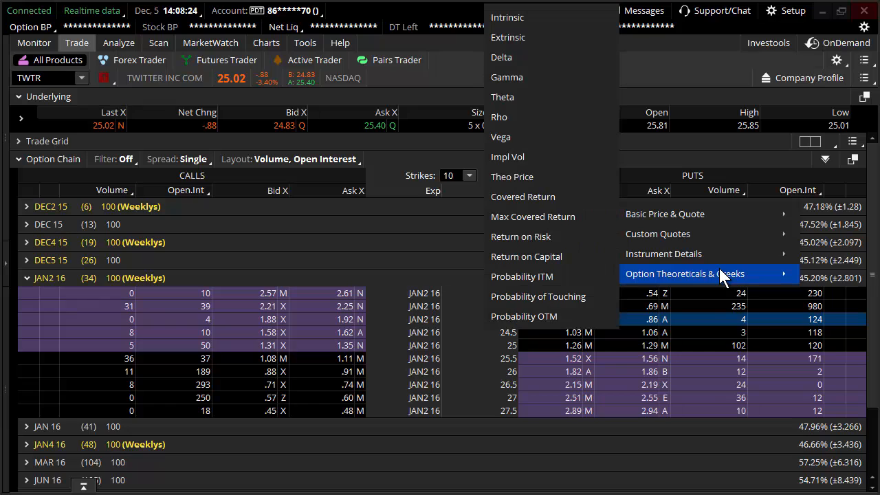
pyautogui.moveTo(584, 297)
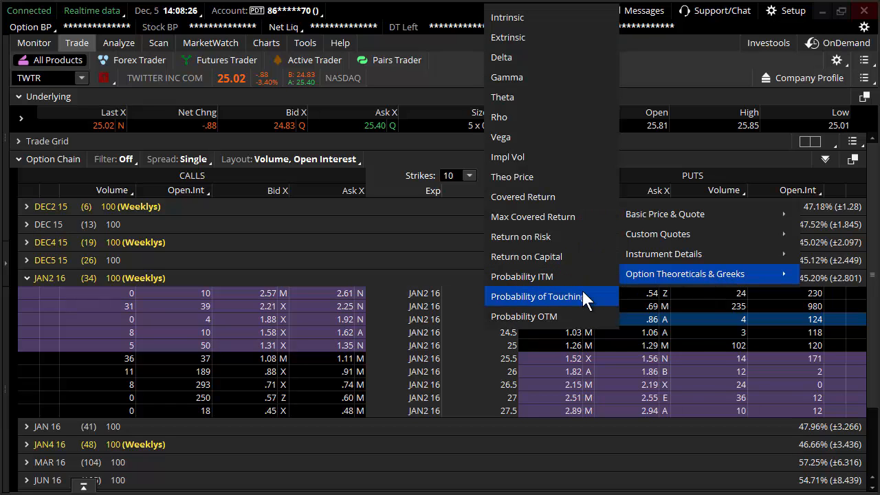
# Replace the Volume column with Probability of Touching for calls and puts
pyautogui.click(536, 297)
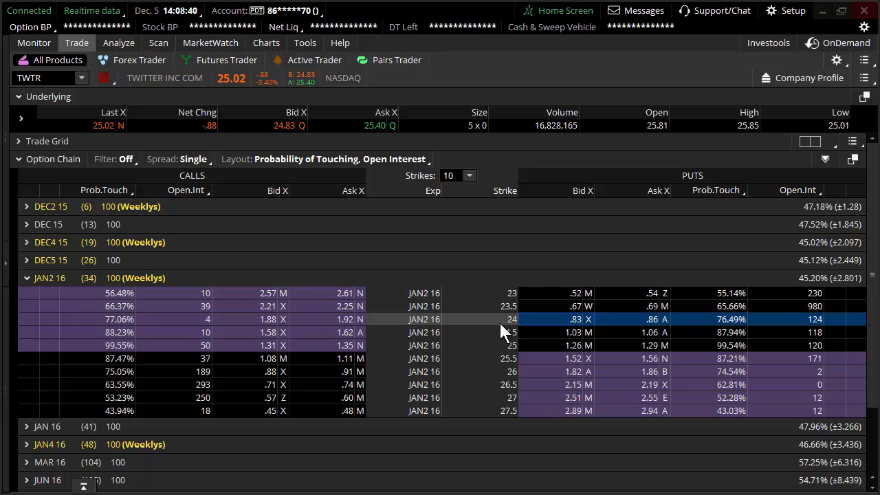
pyautogui.moveTo(728, 323)
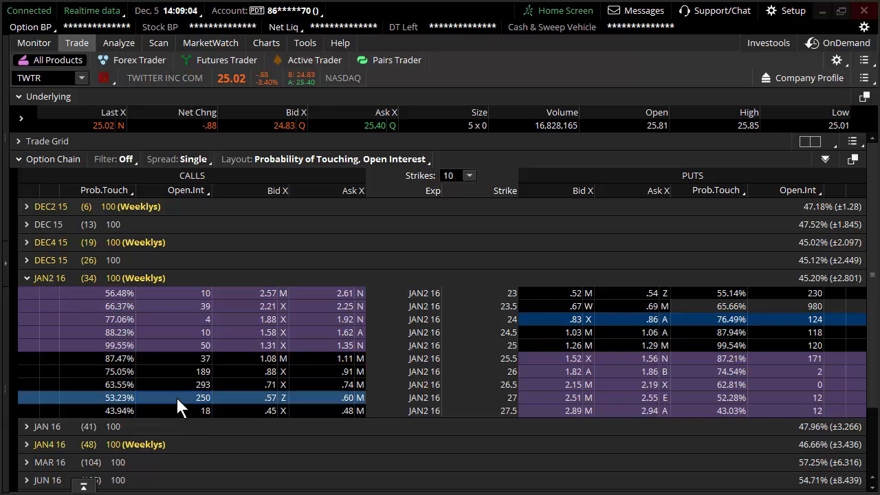
pyautogui.moveTo(124, 404)
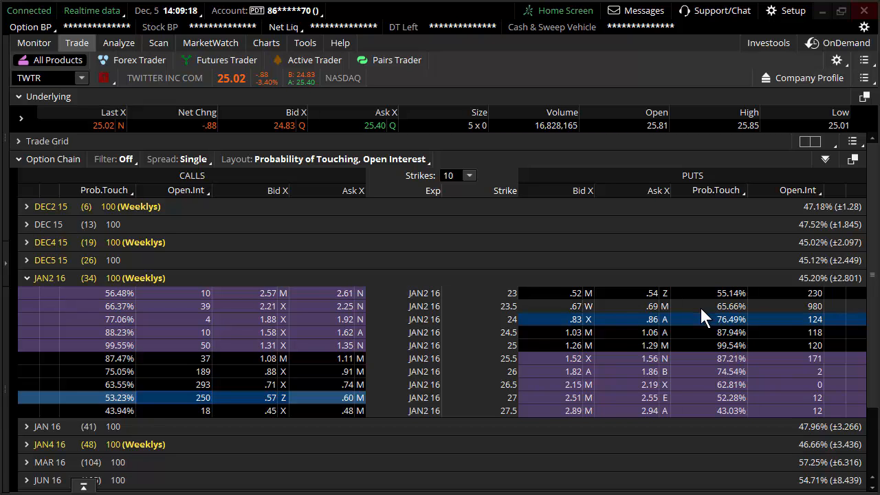
pyautogui.moveTo(761, 336)
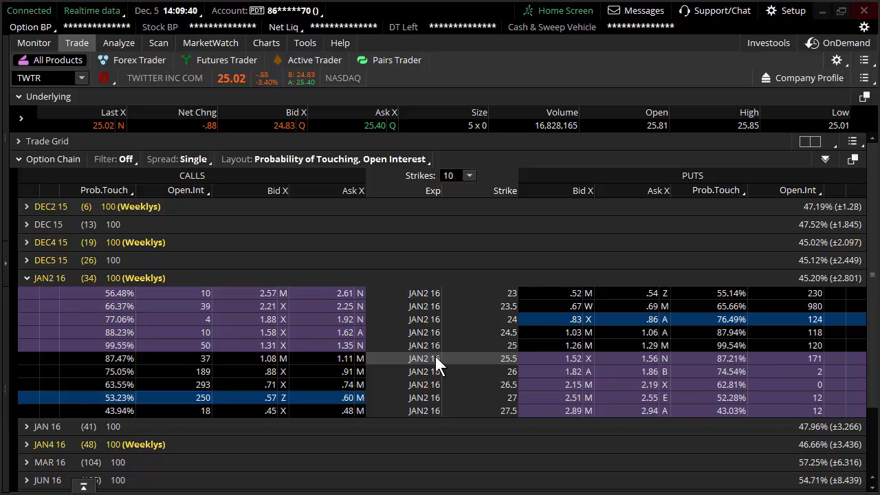
pyautogui.moveTo(709, 358)
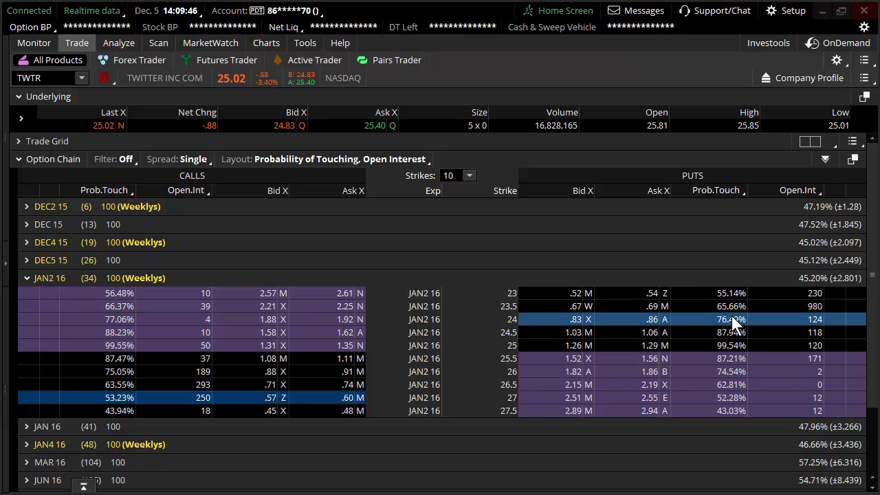
pyautogui.moveTo(740, 336)
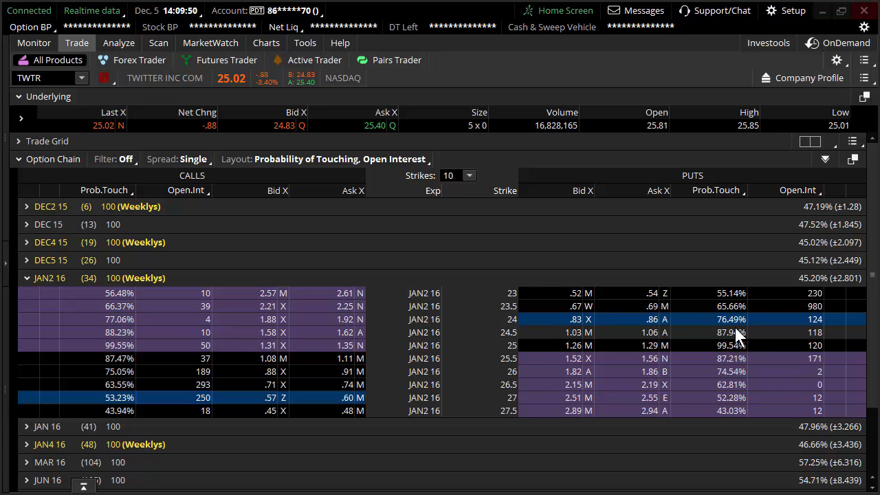
pyautogui.moveTo(364, 390)
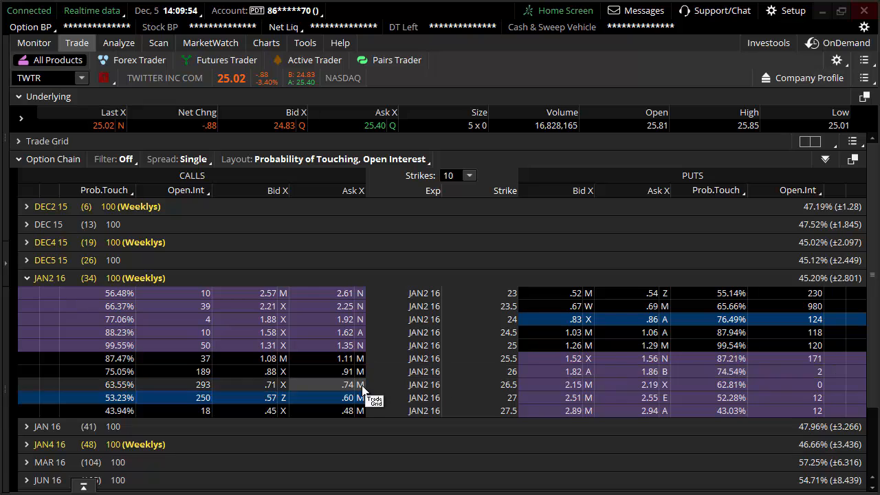
pyautogui.moveTo(406, 371)
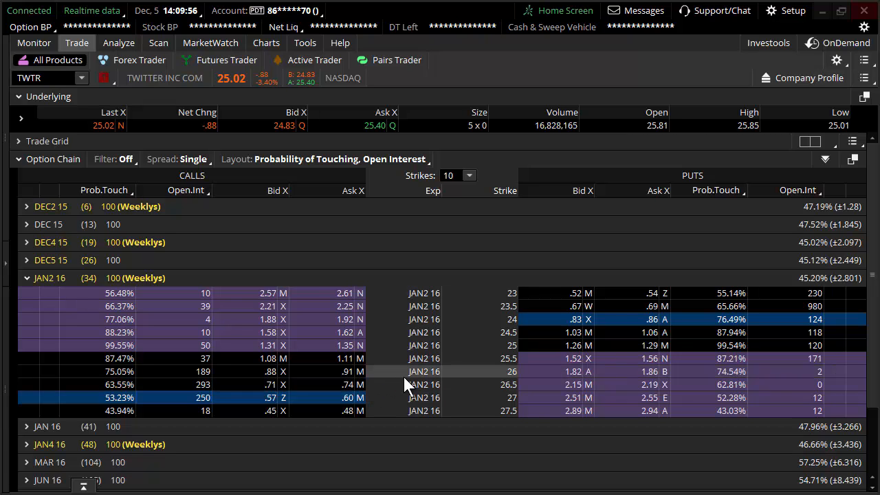